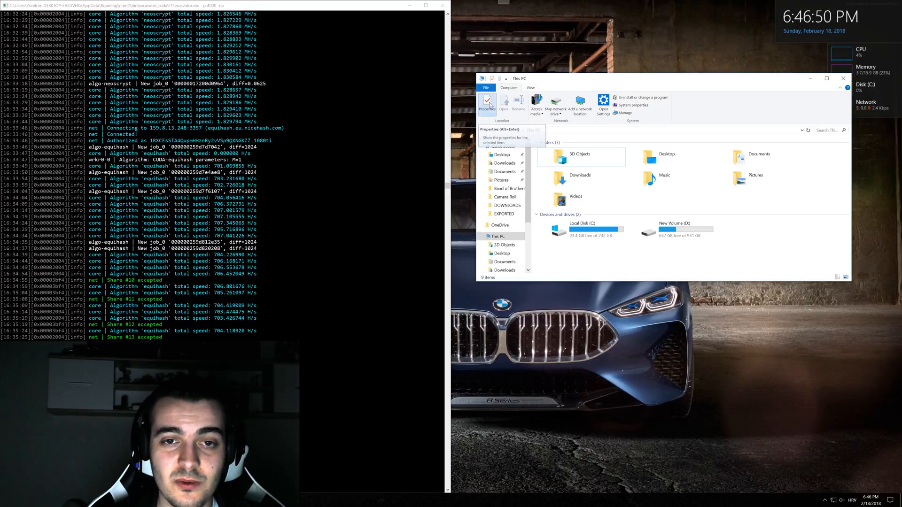
Step: Show the System information page for this computer from This PC's Properties
left_click(486, 103)
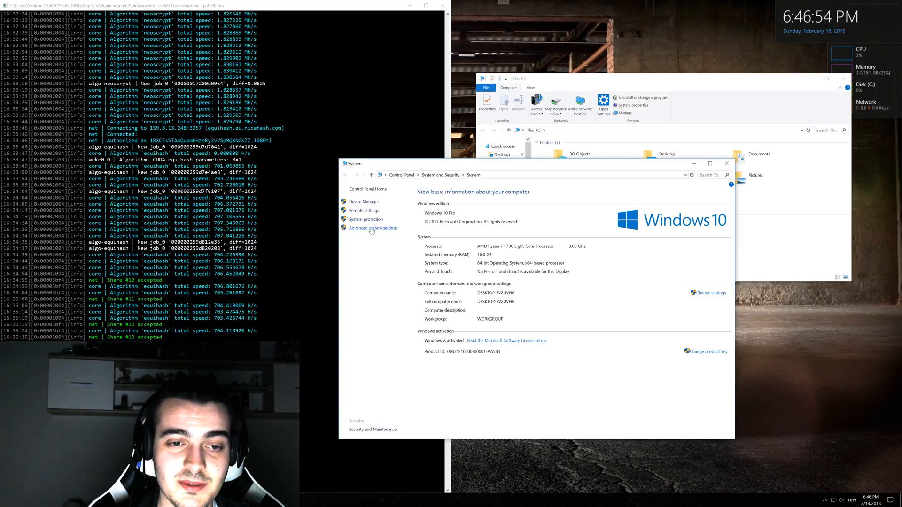
Step: Reach Performance Options' Advanced settings showing the 5000 MB total paging file size
left_click(372, 227)
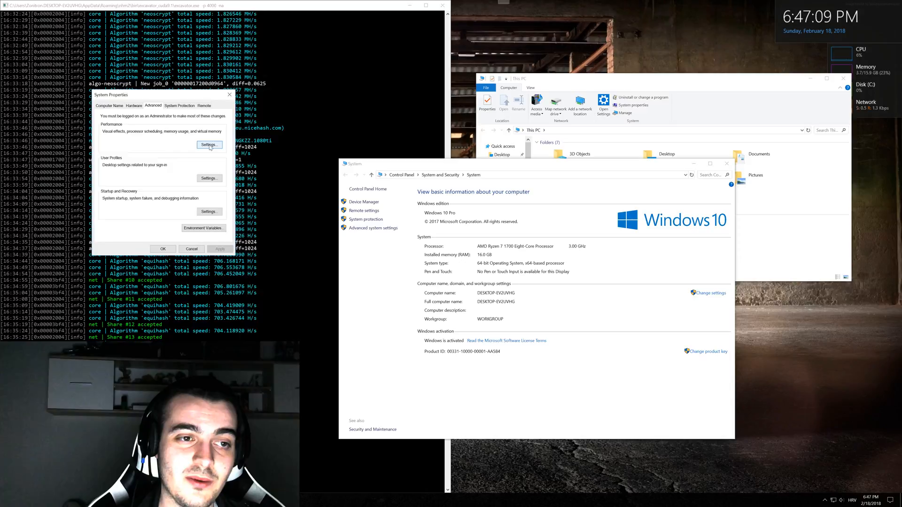
left_click(209, 145)
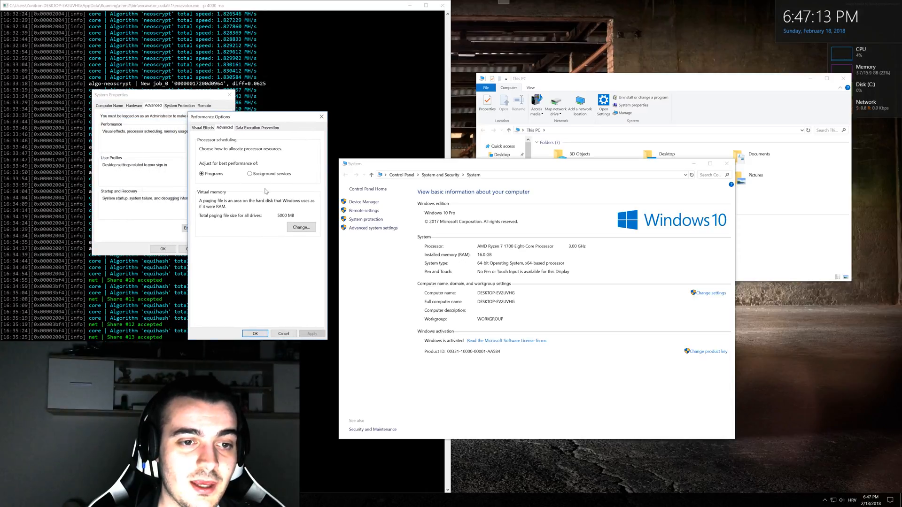
left_click(301, 227)
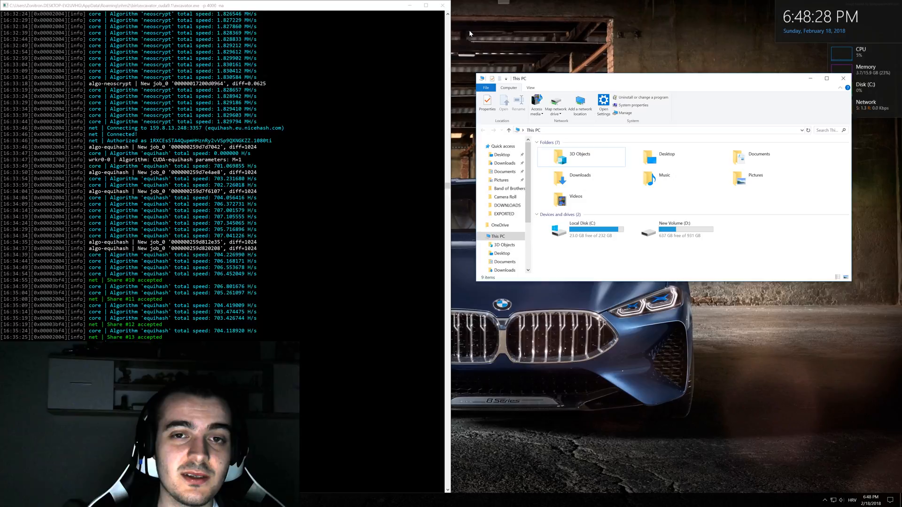
mouse_move(573, 58)
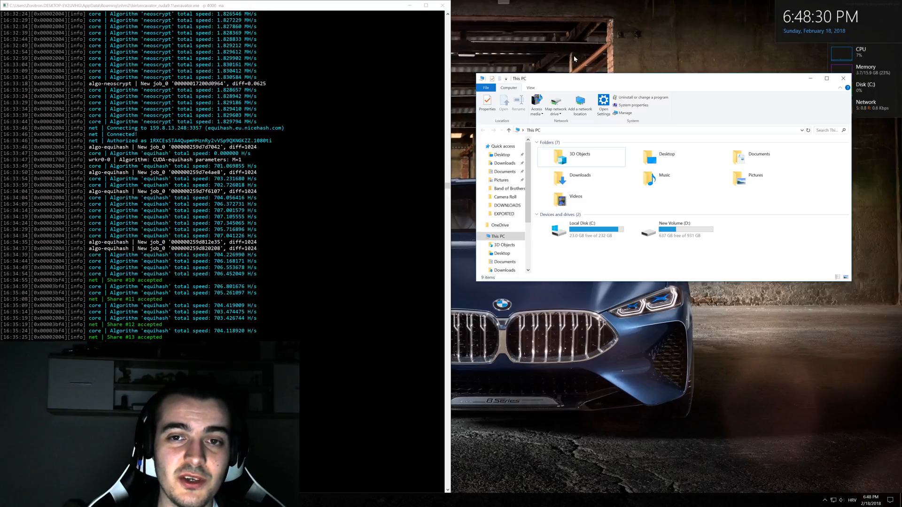